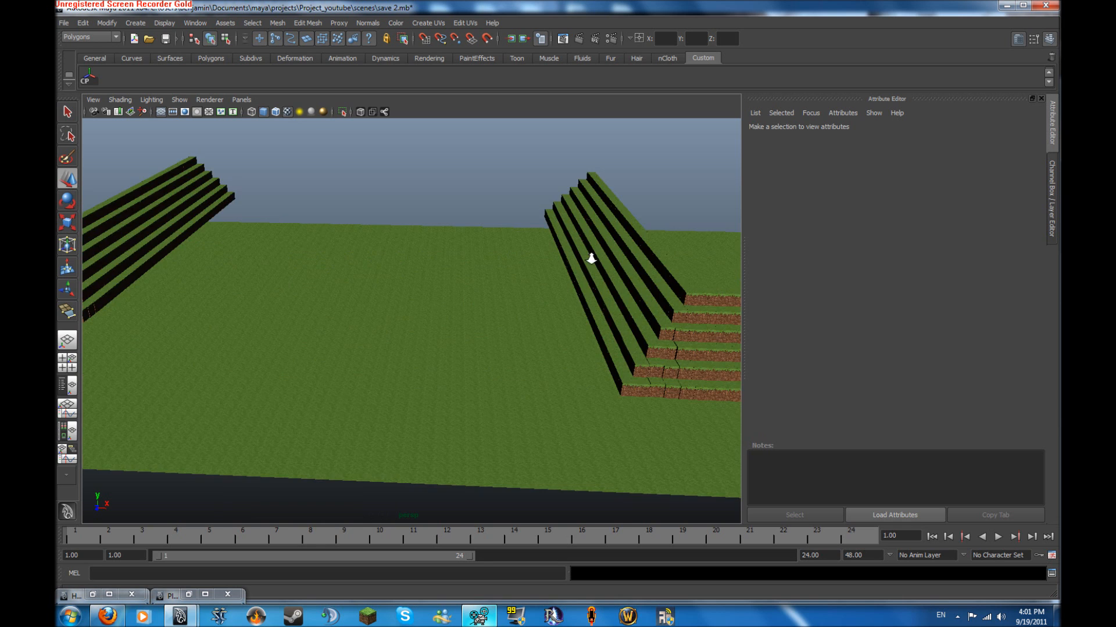
- Add the wooden cabin, voxel trees, stone path and clouds under a blue sky, then review facing the house
left_click_drag(590, 258, 346, 224)
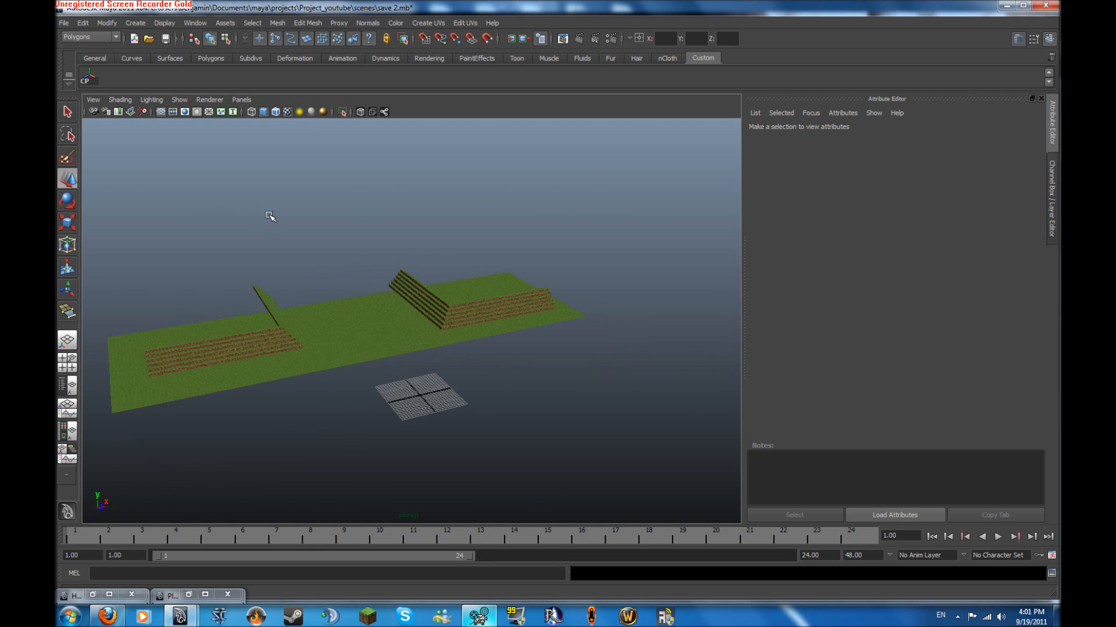
left_click_drag(270, 218, 255, 246)
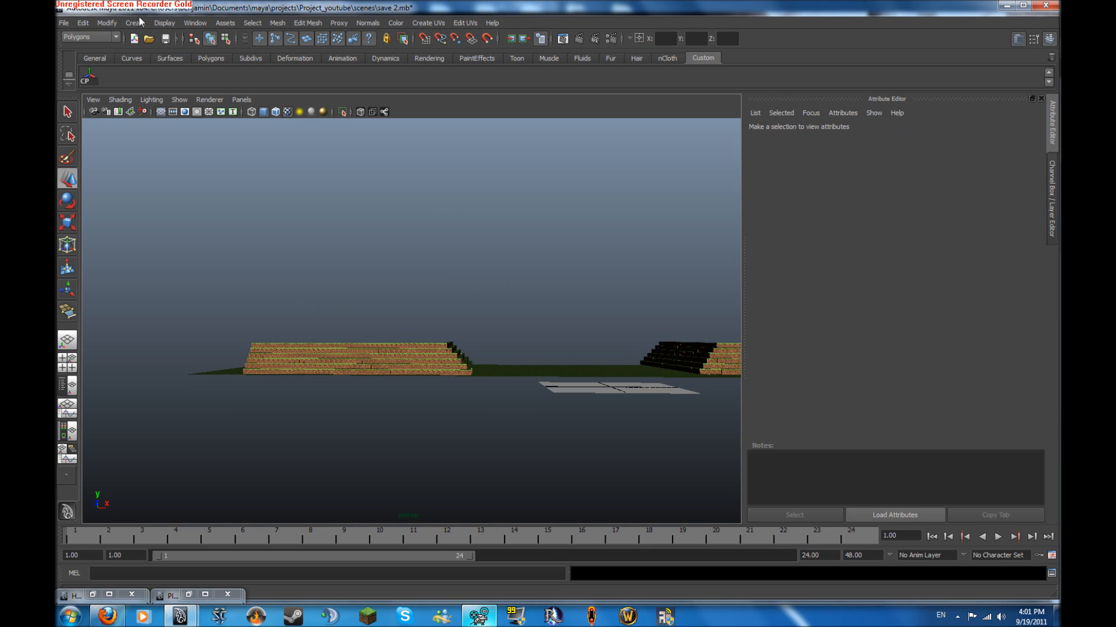
left_click(164, 23)
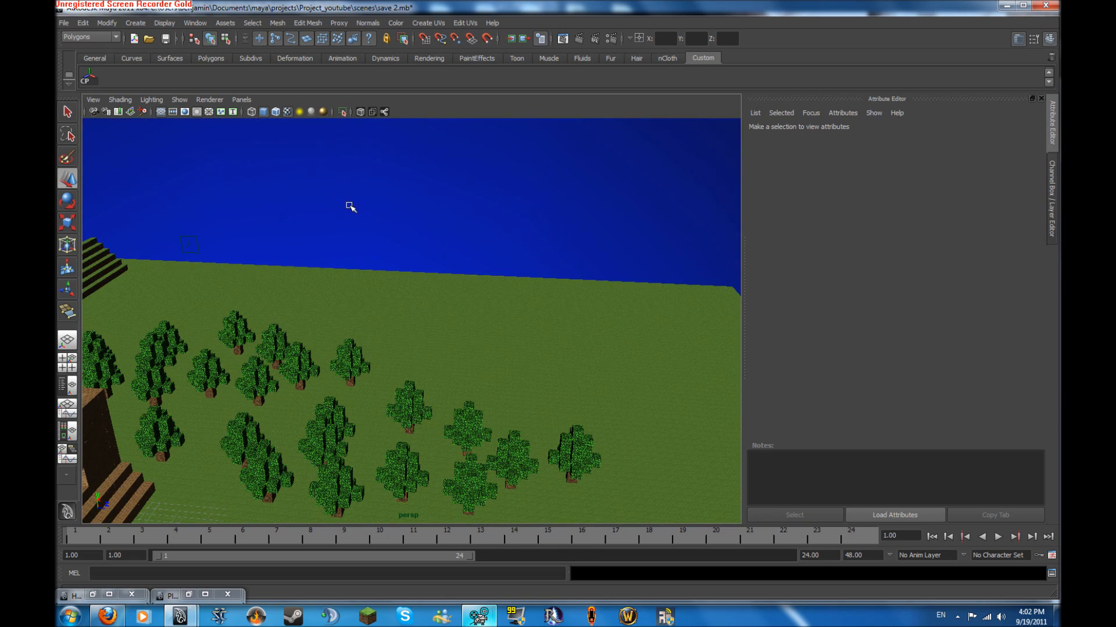
left_click(478, 615)
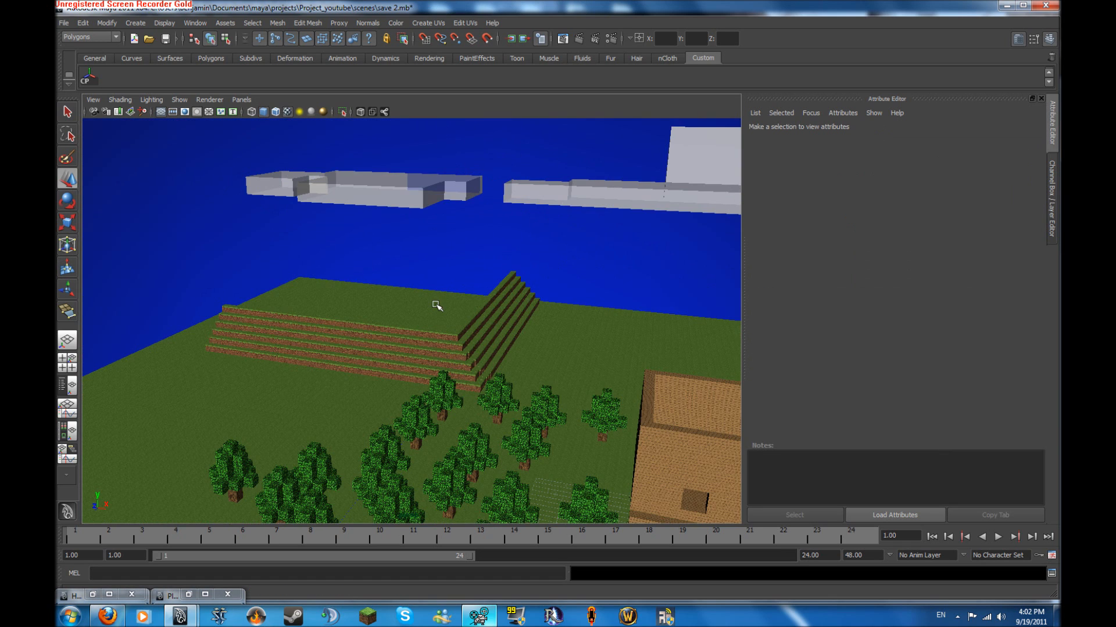
left_click_drag(437, 306, 295, 334)
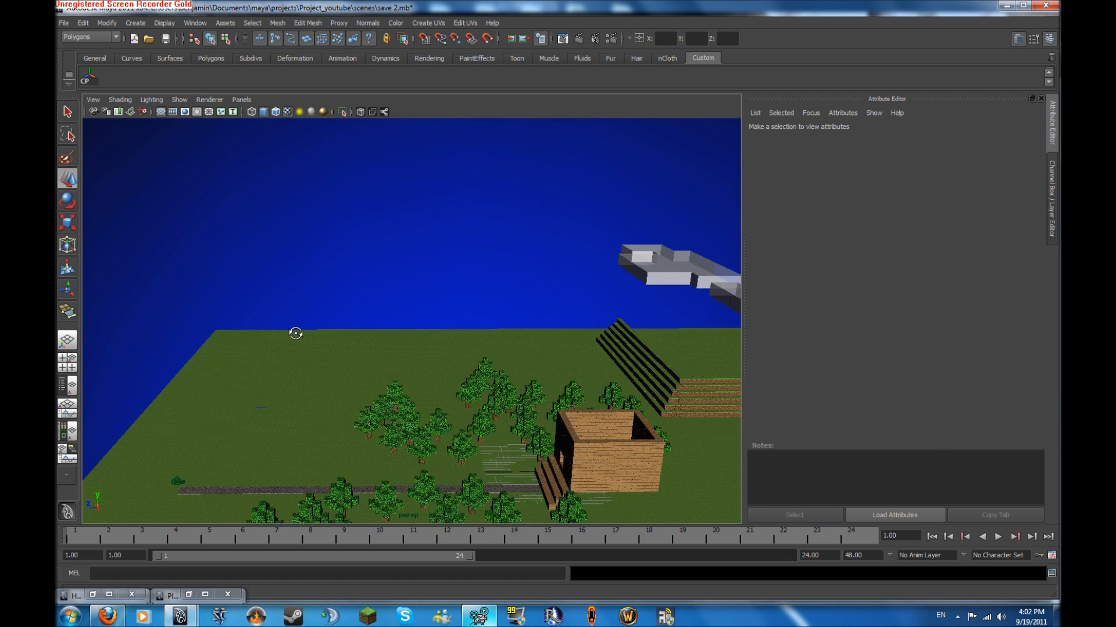
left_click_drag(295, 333, 255, 217)
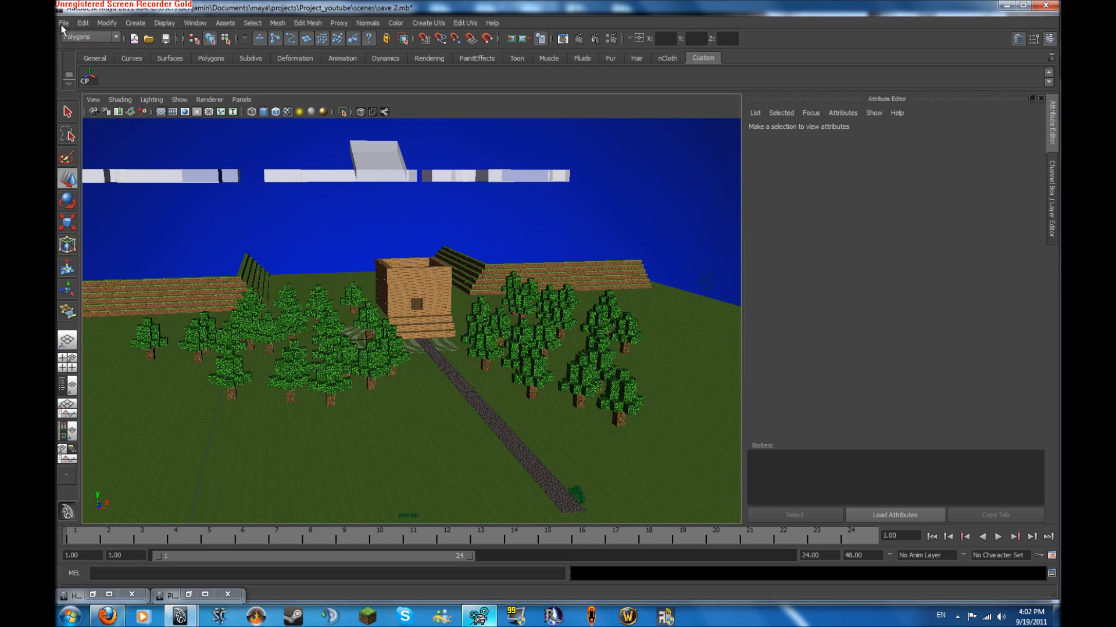
- Save the scene under the new name 'env final' via Save Scene As
left_click(62, 23)
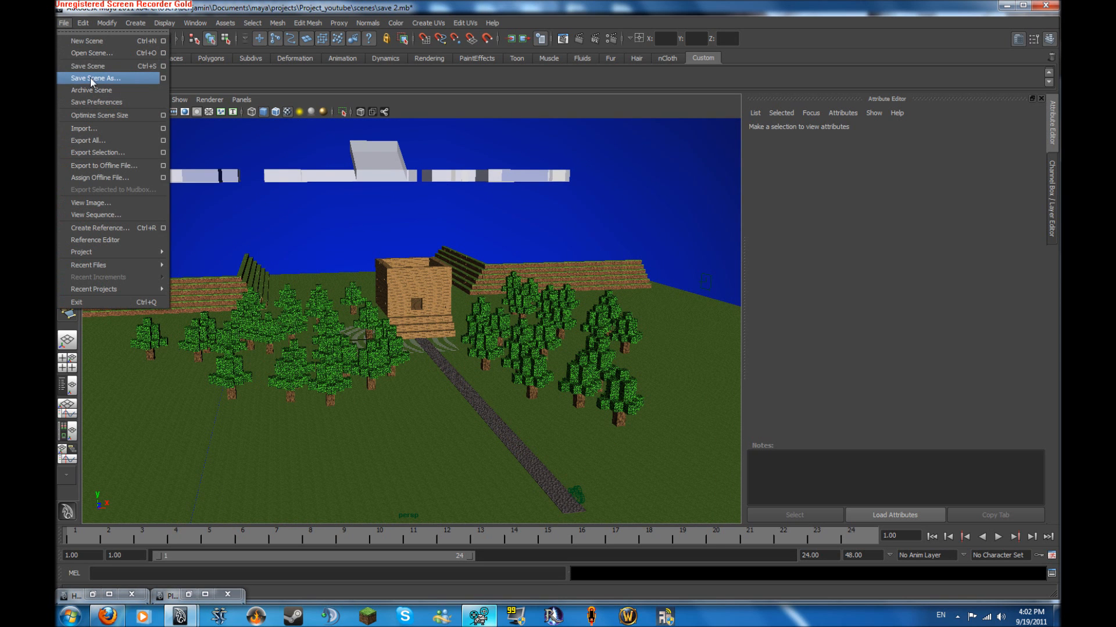
left_click(95, 78)
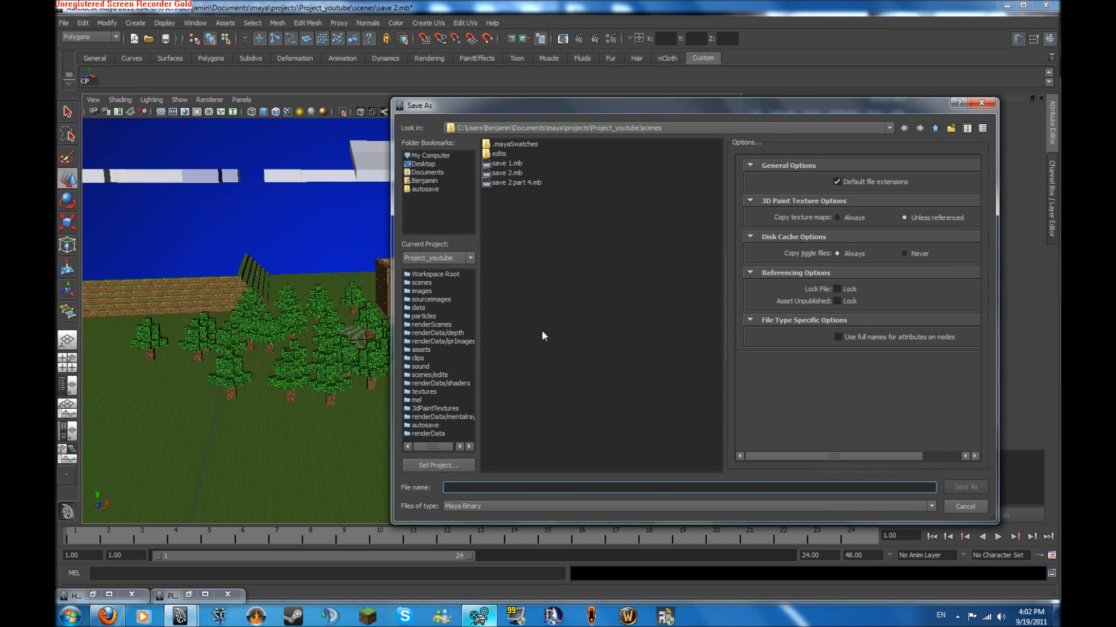
type("envi")
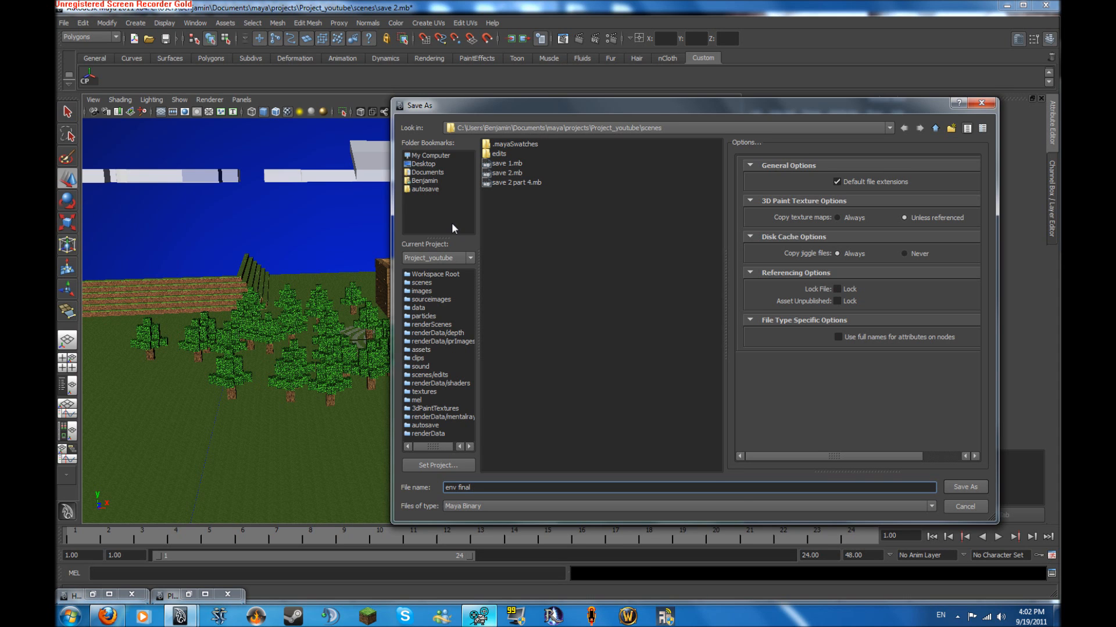
left_click(965, 487)
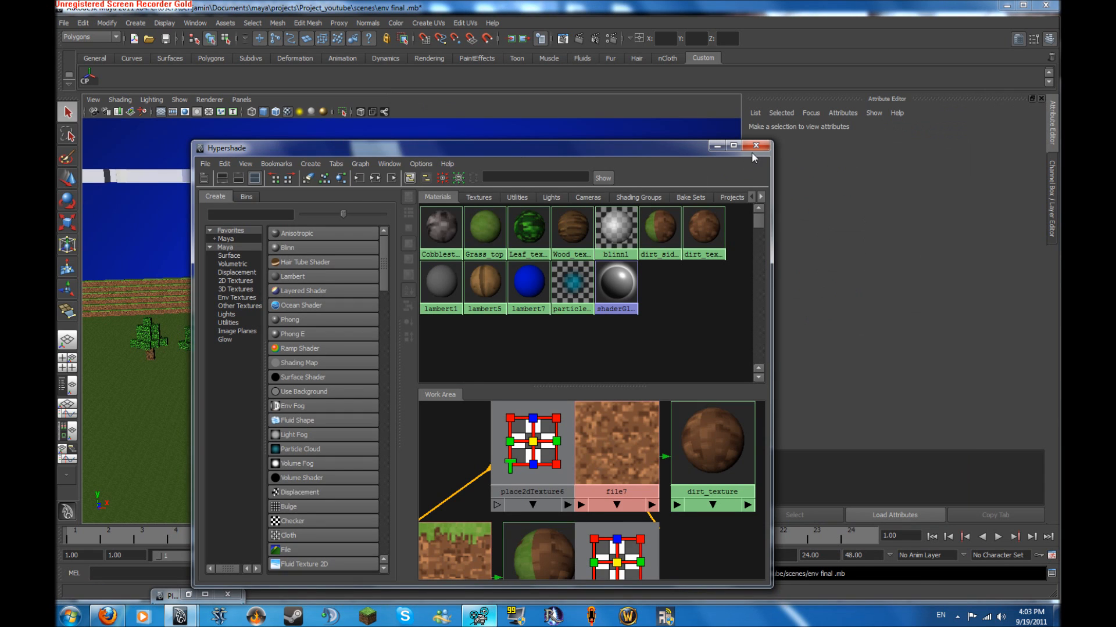
left_click(757, 146)
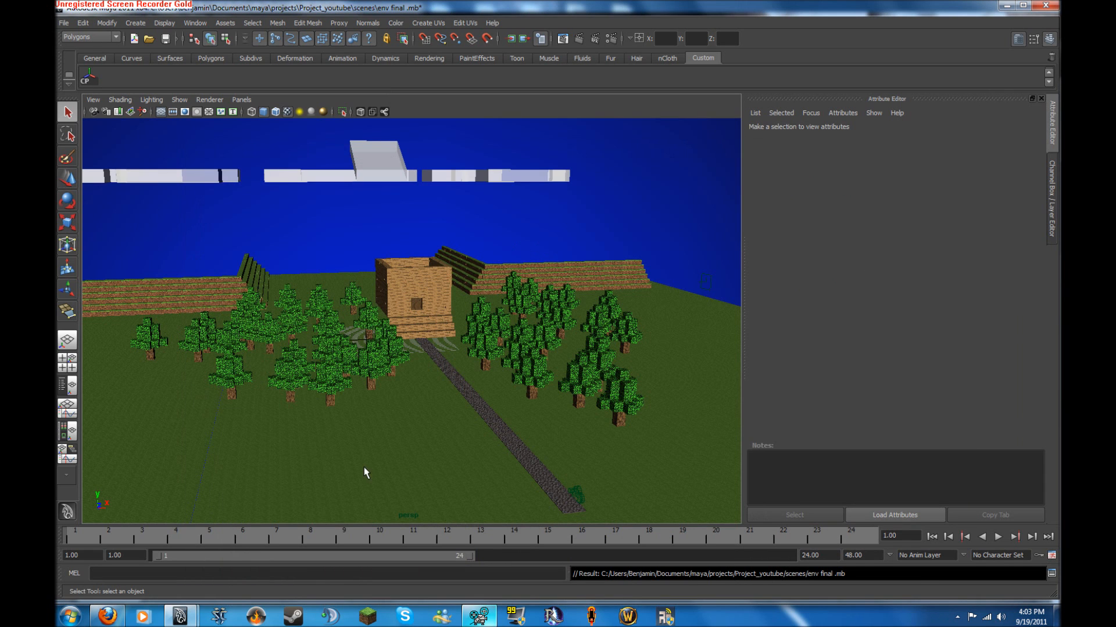
mouse_move(219, 280)
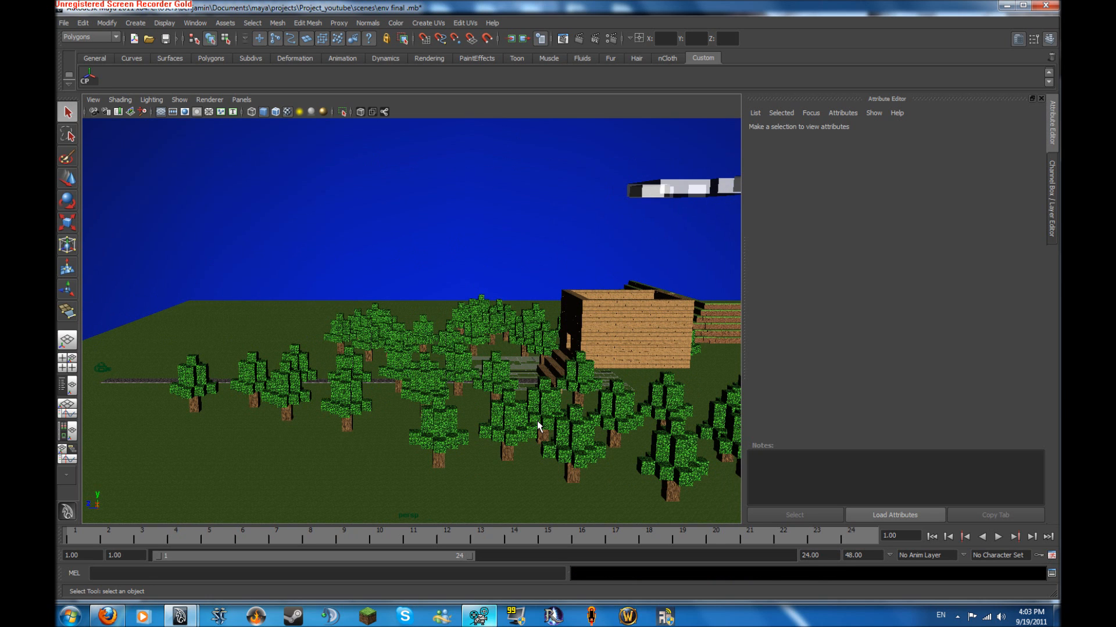
left_click(1023, 614)
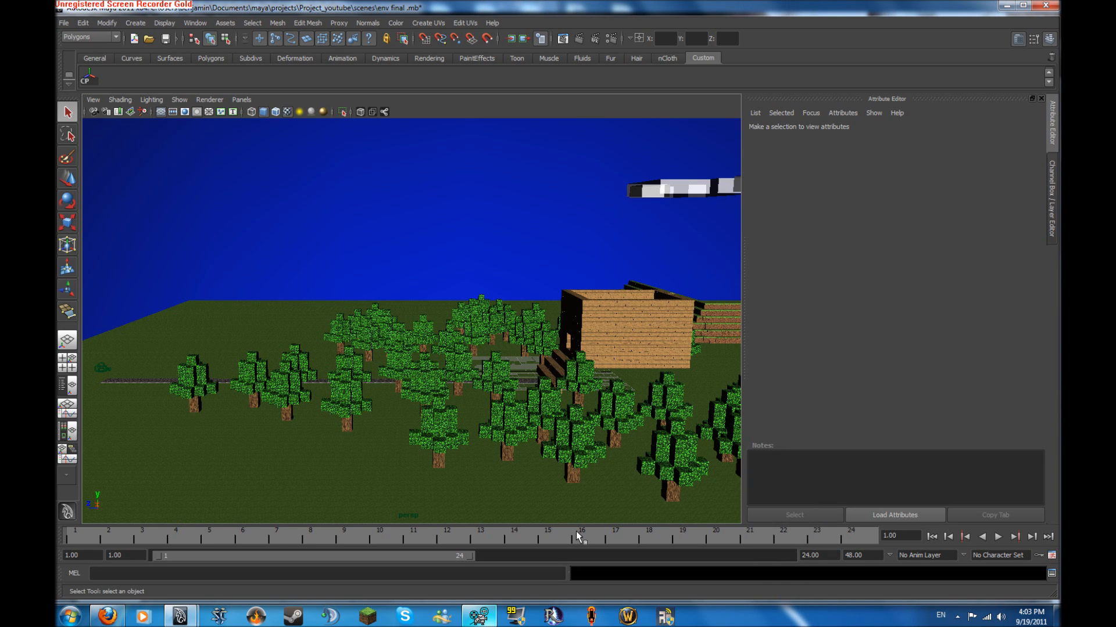
left_click(480, 616)
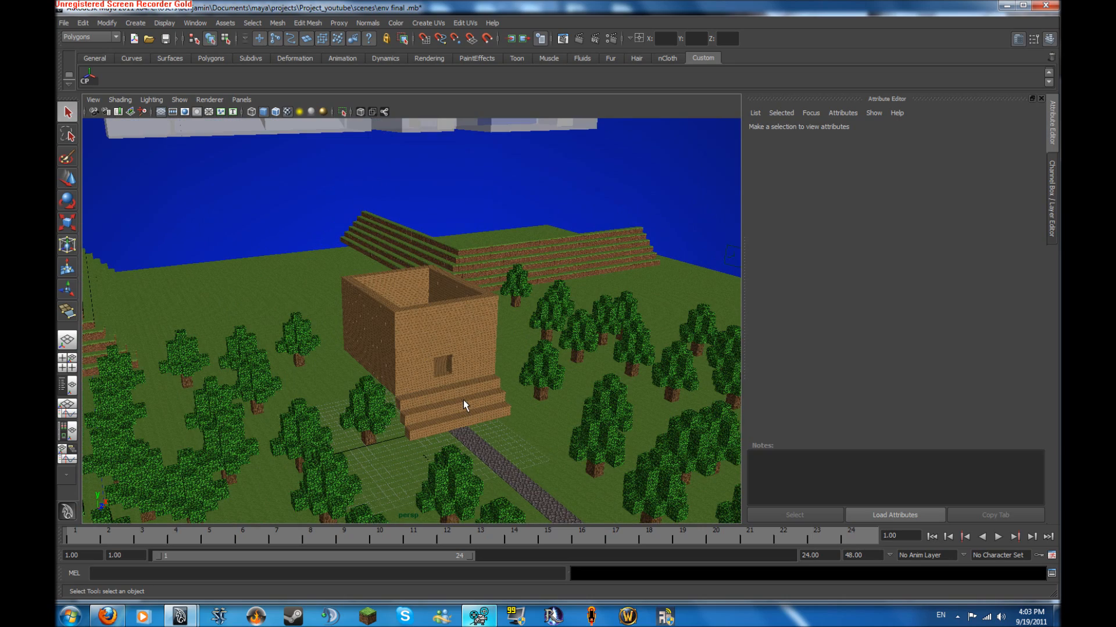
left_click_drag(463, 406, 342, 342)
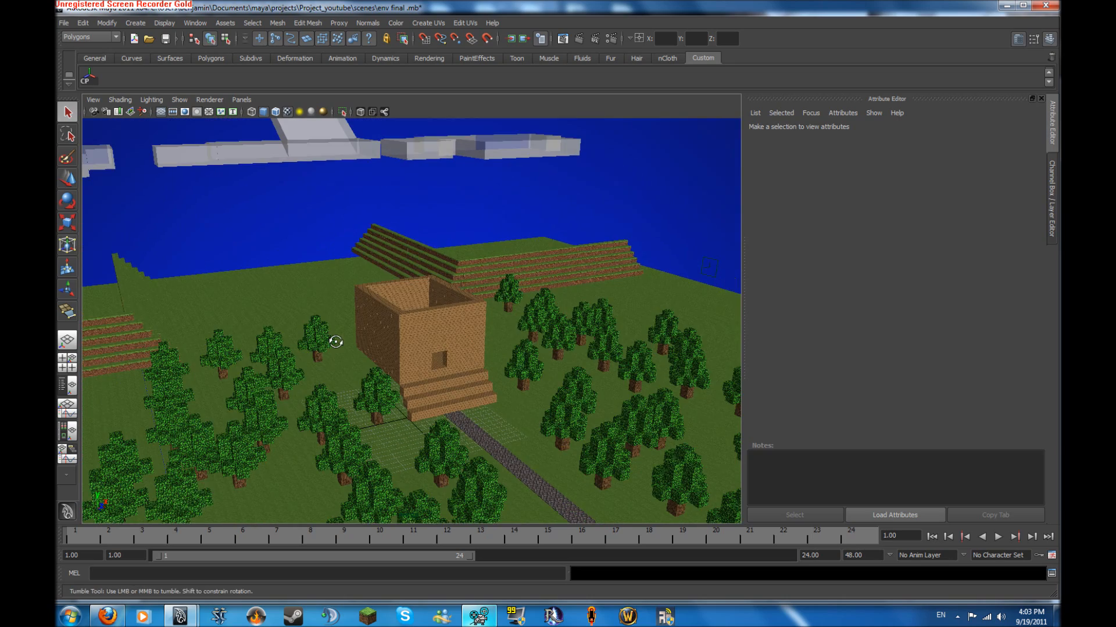
left_click_drag(336, 341, 297, 381)
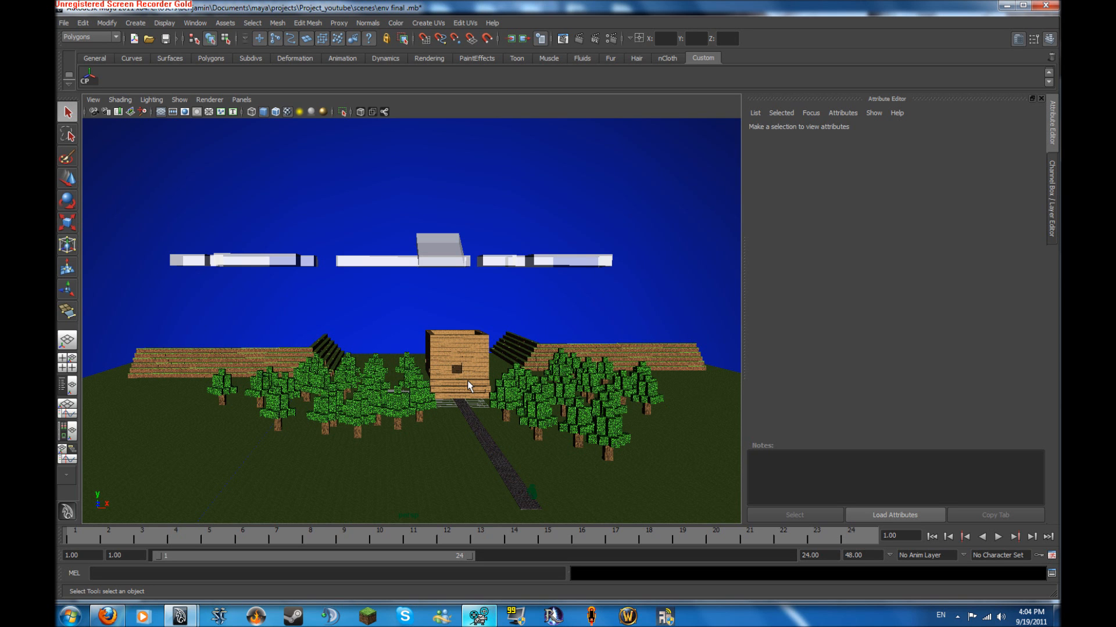
left_click_drag(498, 385, 484, 386)
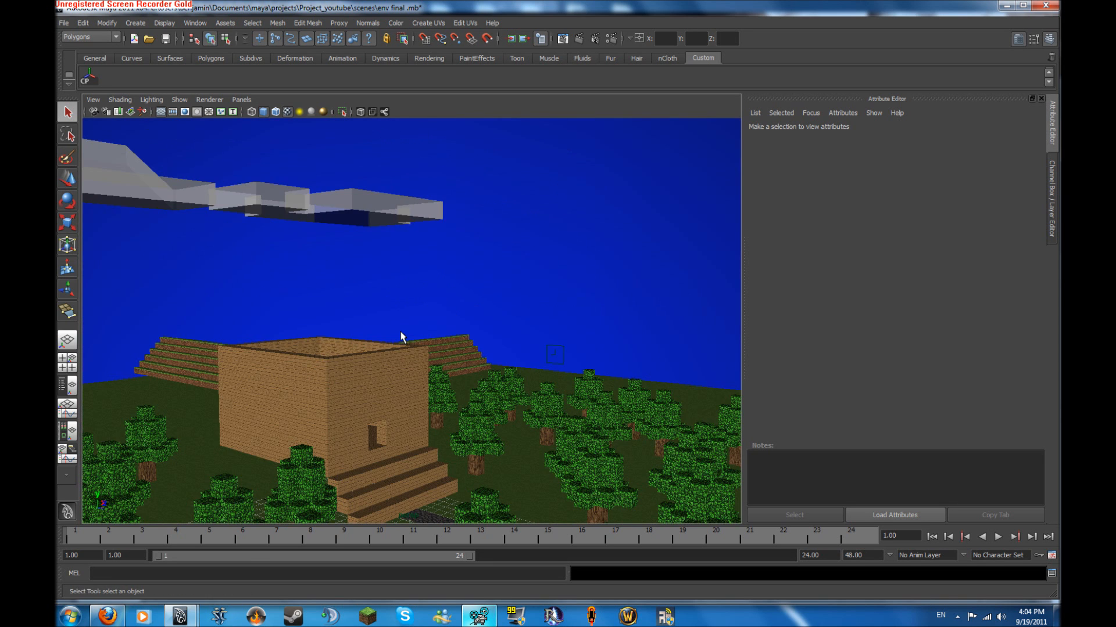
left_click_drag(402, 337, 283, 453)
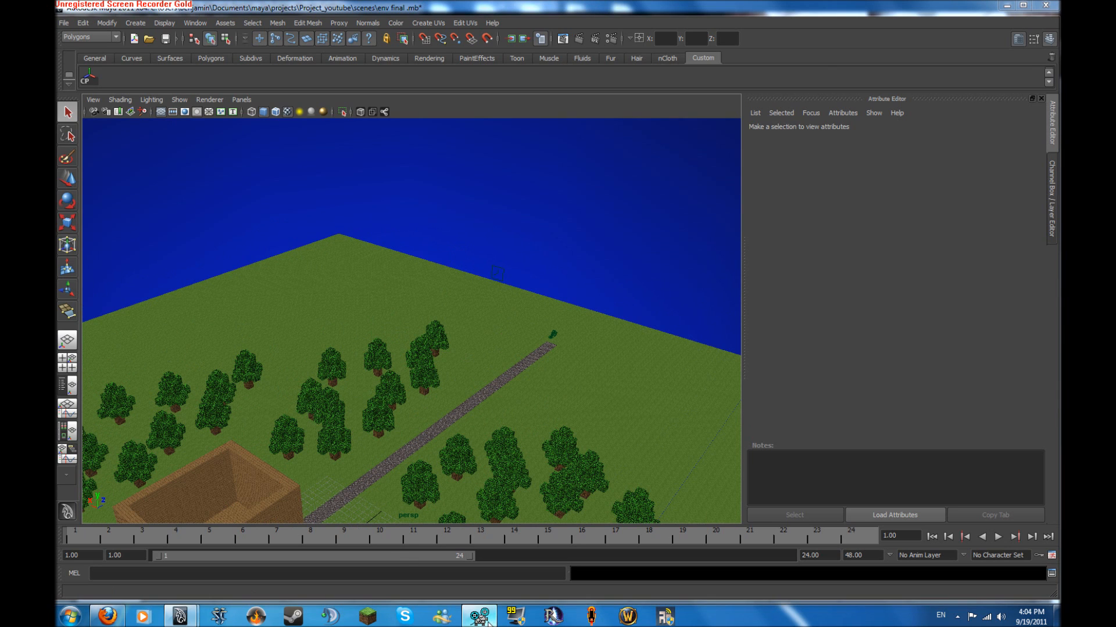
left_click(477, 615)
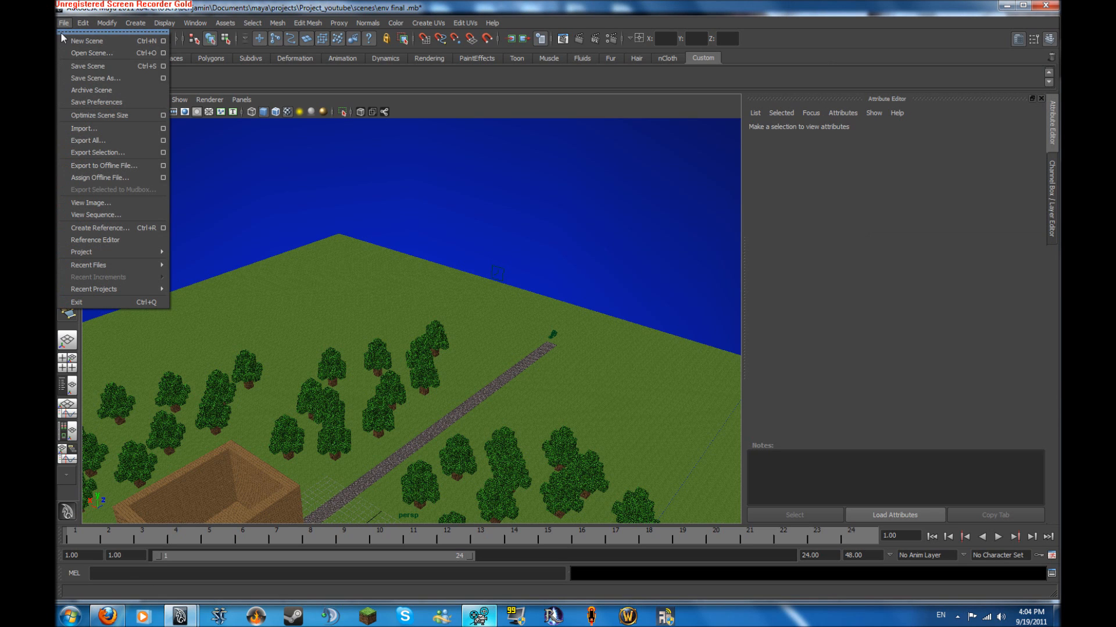
mouse_move(91, 53)
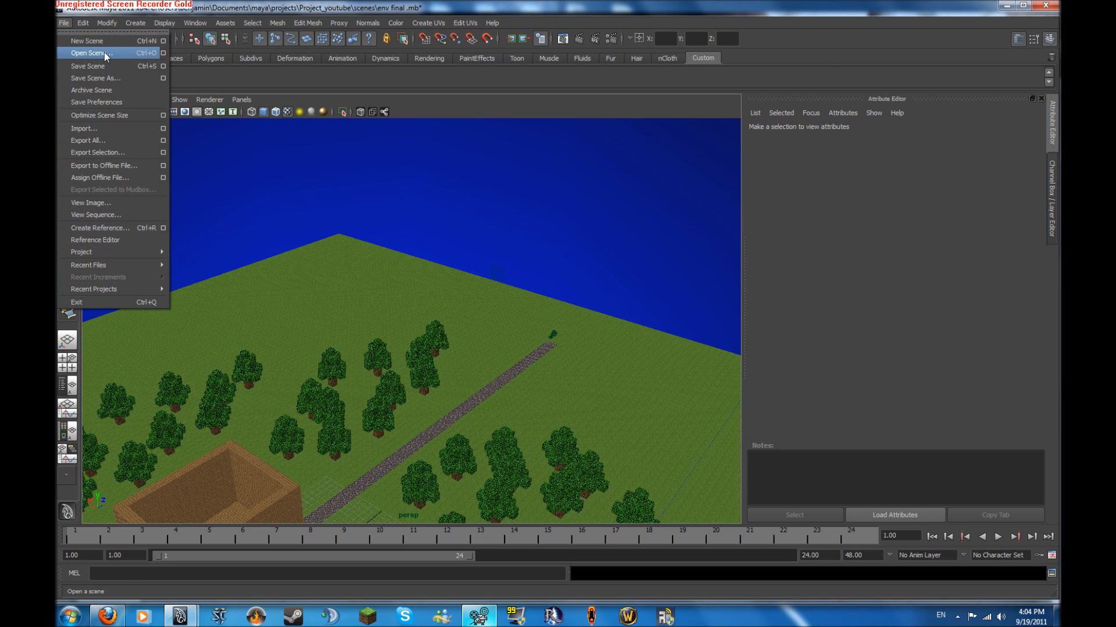
- Open the save 2 scene from the Project_death_wheel folder, choosing Don't Save for the environment scene
left_click(88, 52)
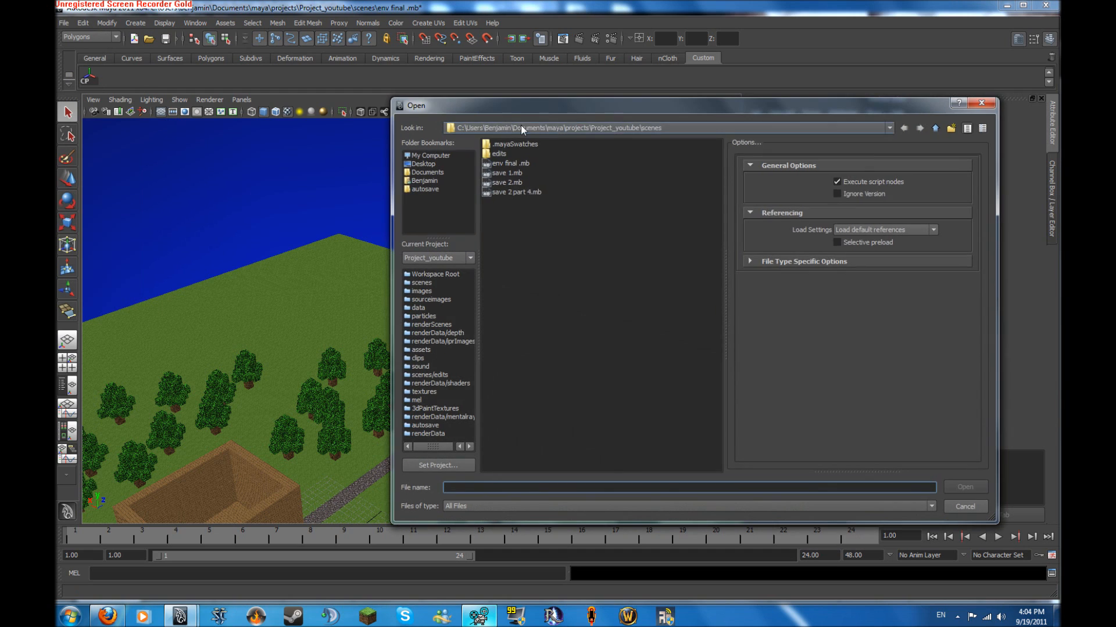
left_click(934, 128)
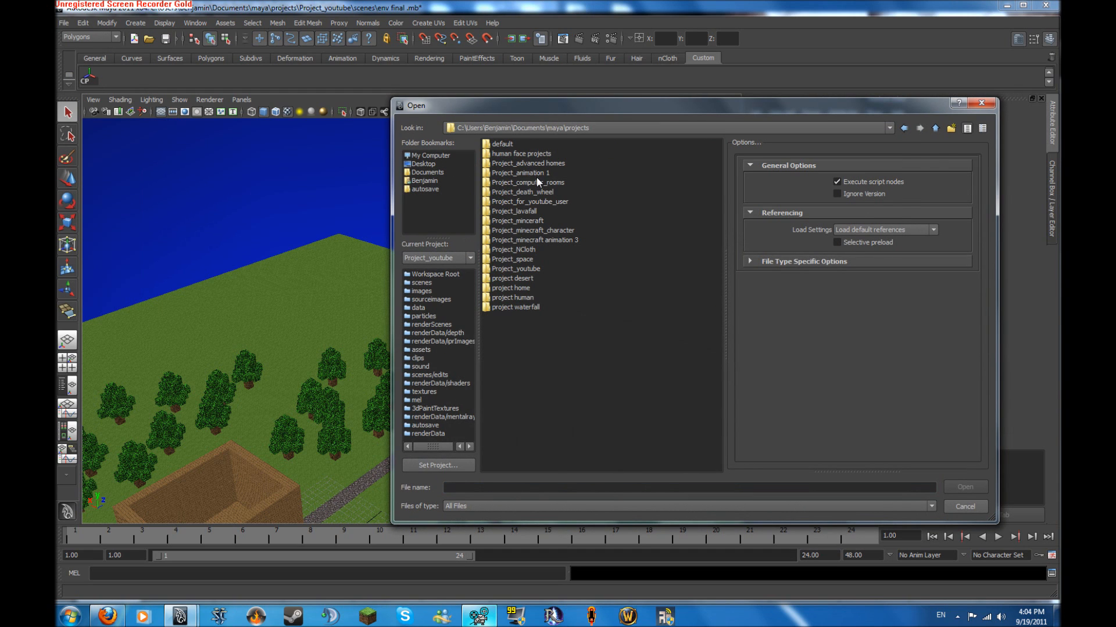
left_click(522, 191)
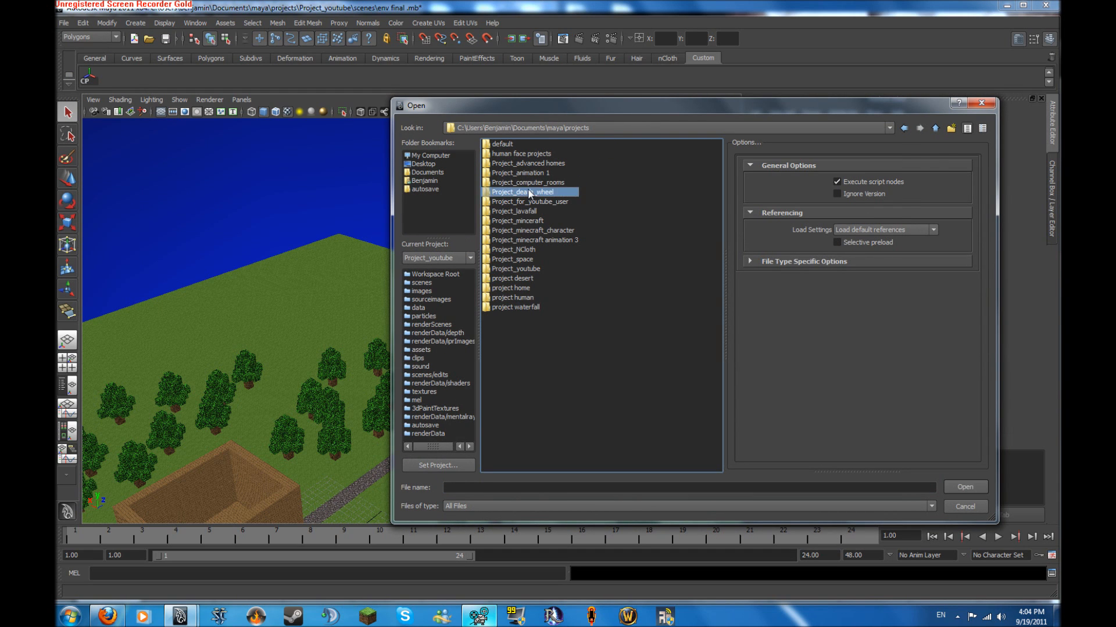
double_click(527, 191)
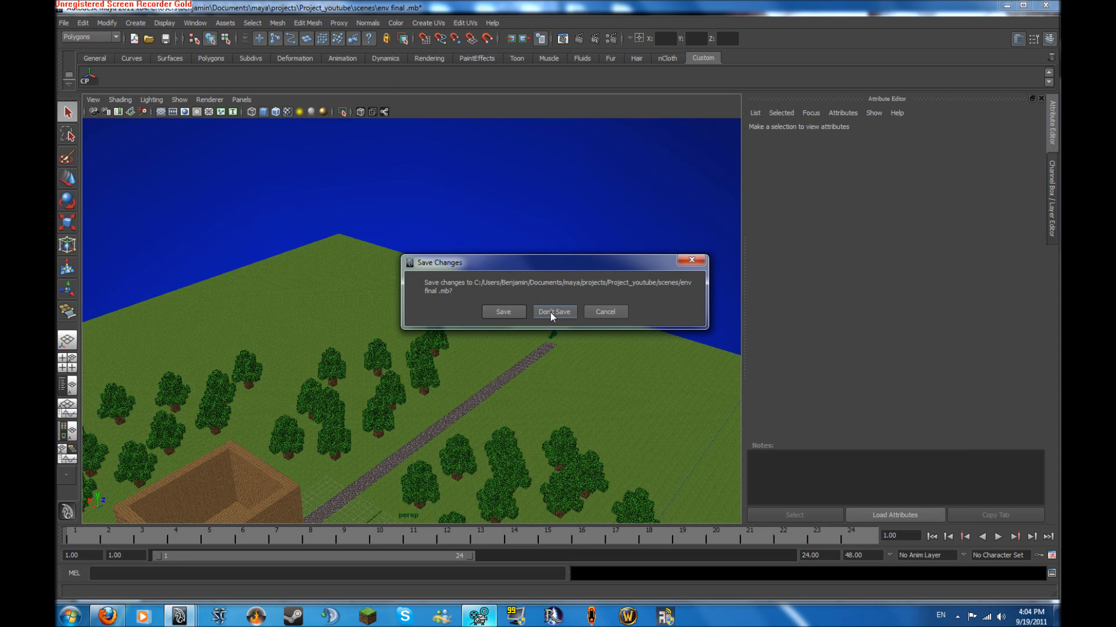
left_click(554, 311)
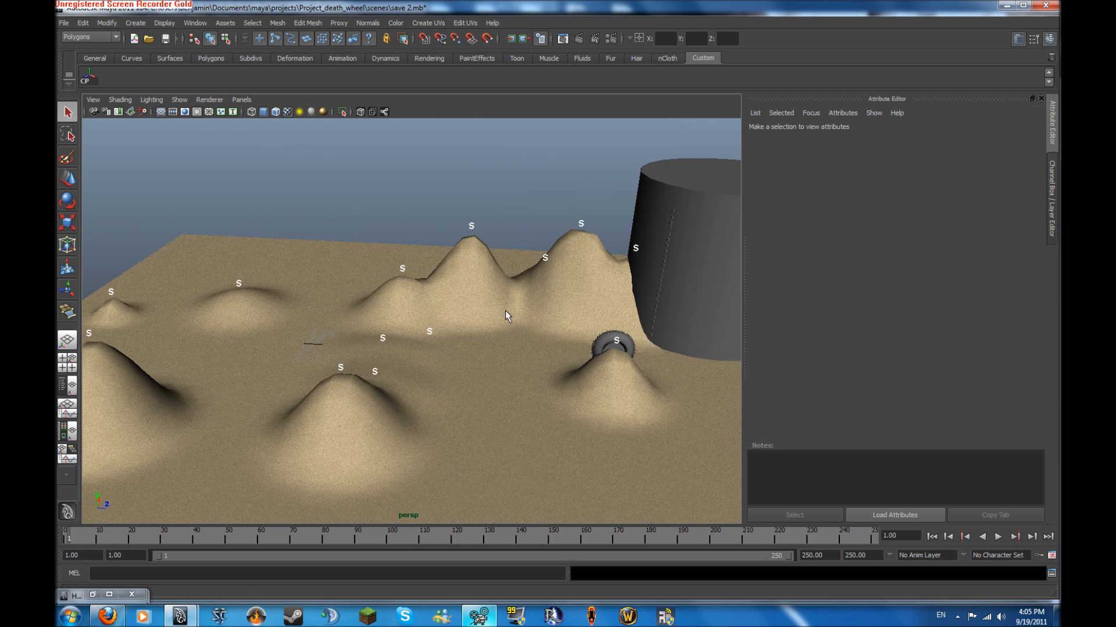
left_click_drag(505, 312, 391, 306)
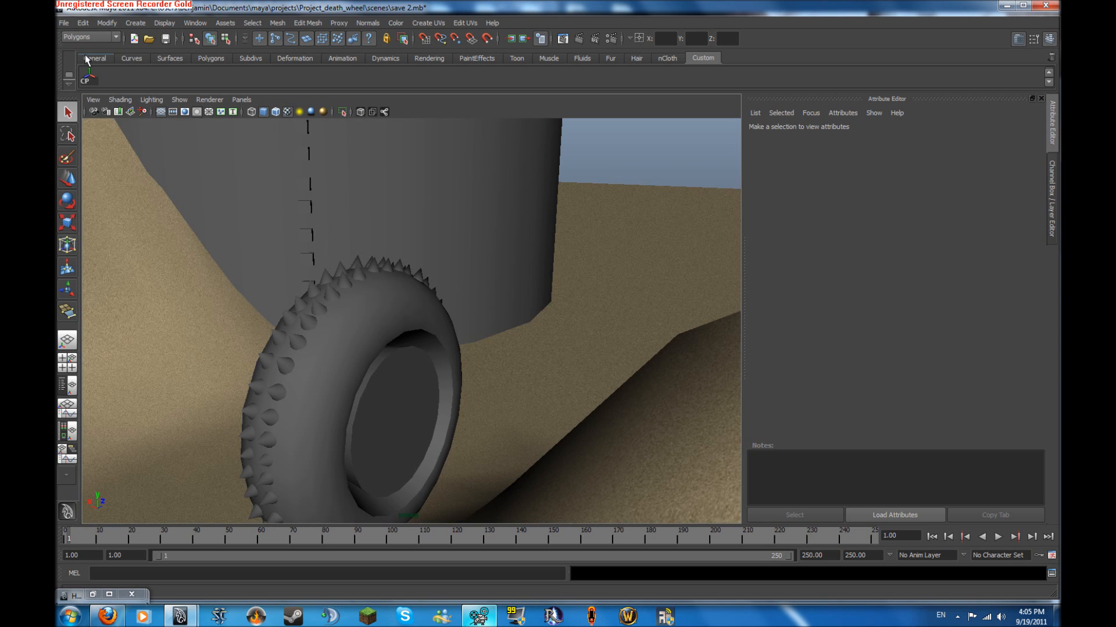
- Open save 1.mb from the death_wheel scenes folder
left_click(148, 39)
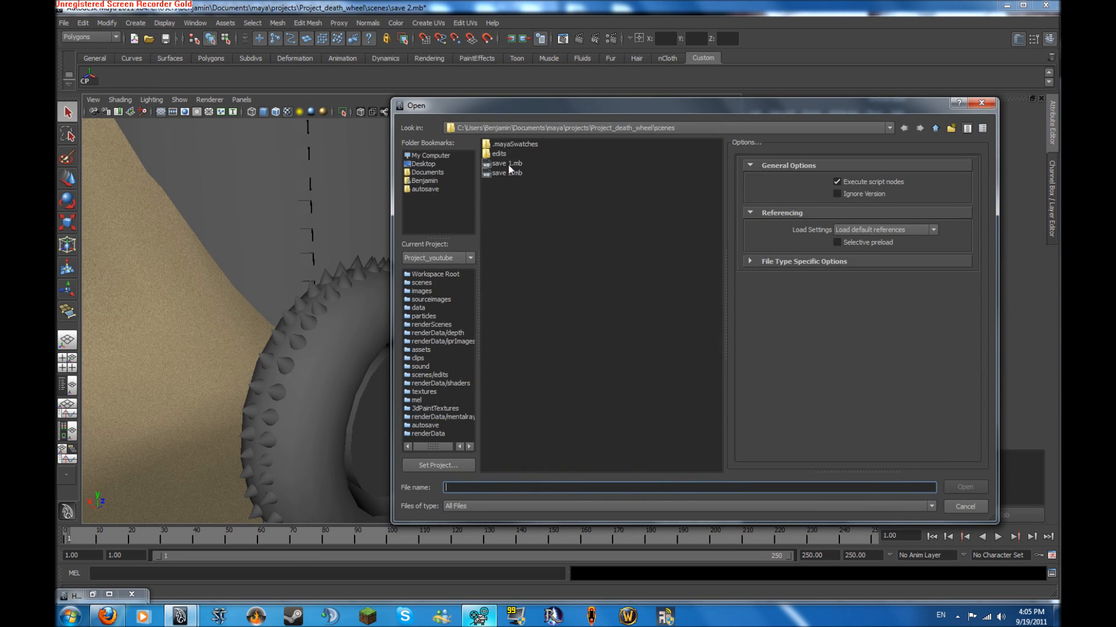
double_click(504, 164)
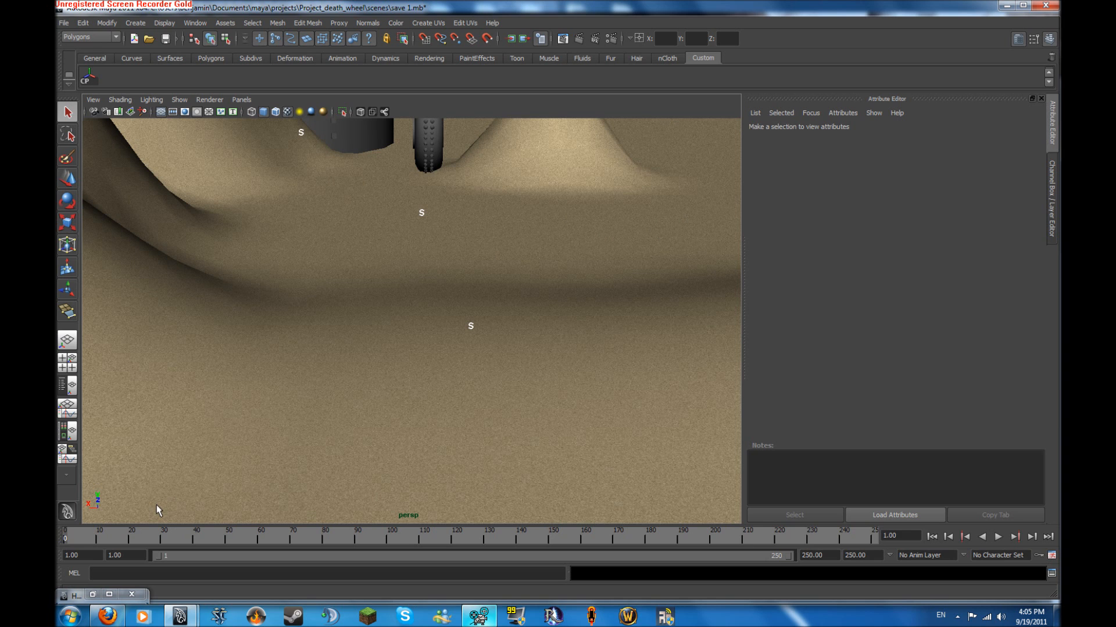
- Play back the spiked wheel rolling across the sand, stop it, and look over the dunes
left_click(997, 537)
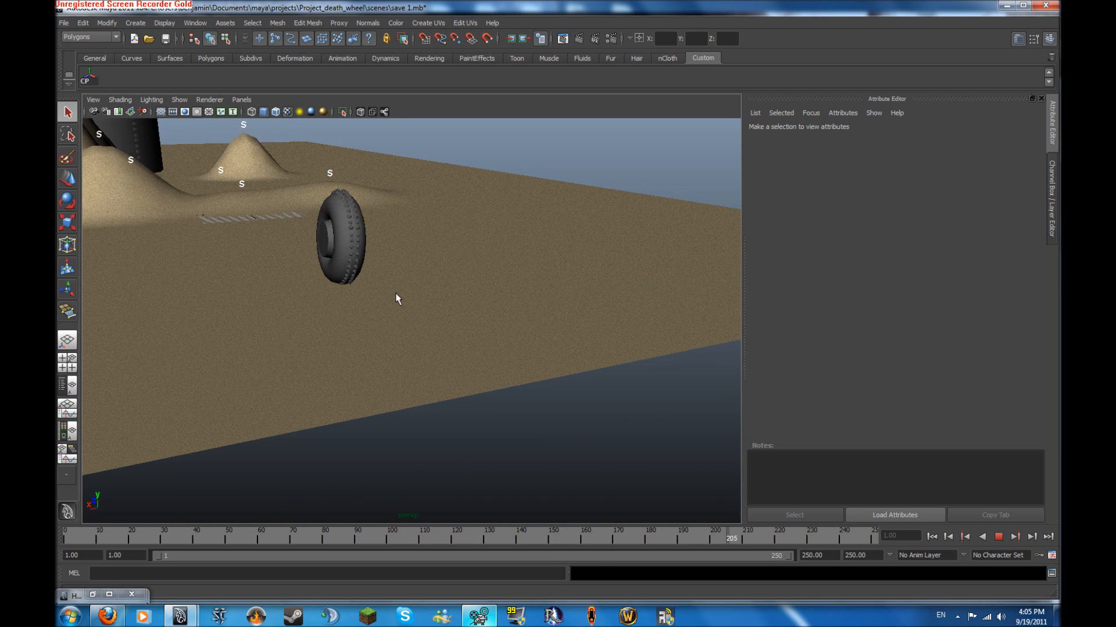
left_click(997, 537)
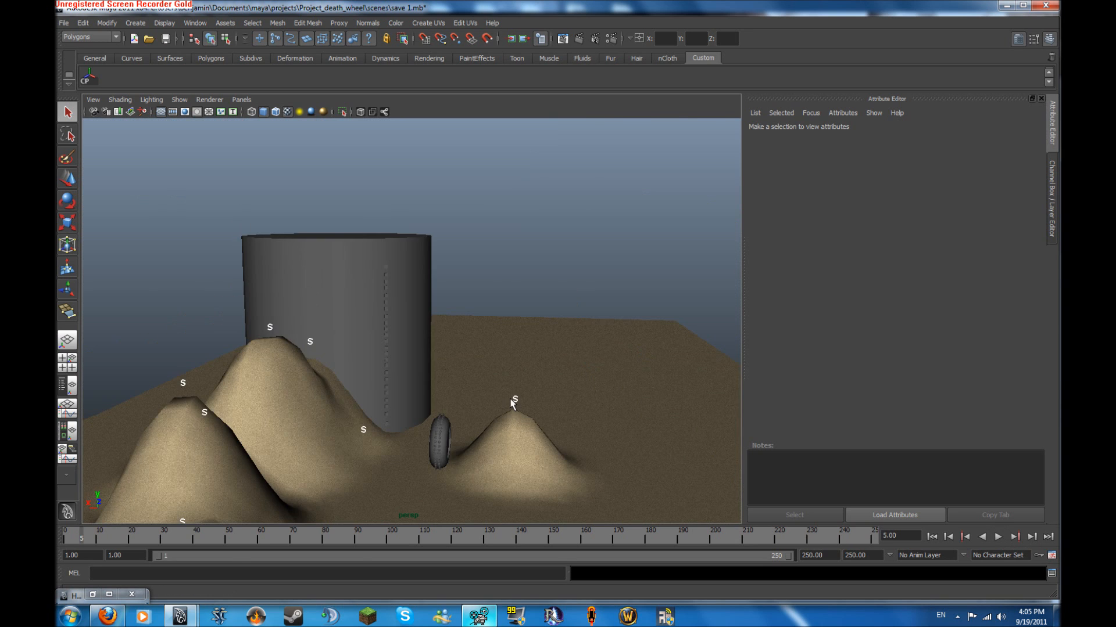
left_click_drag(513, 402, 259, 423)
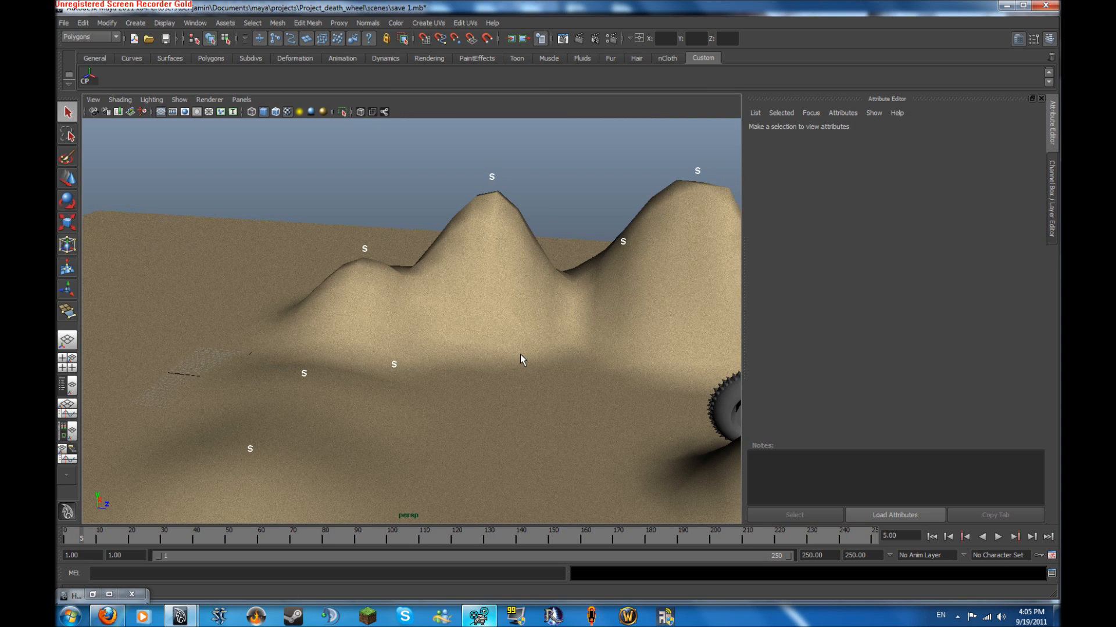
mouse_move(519, 334)
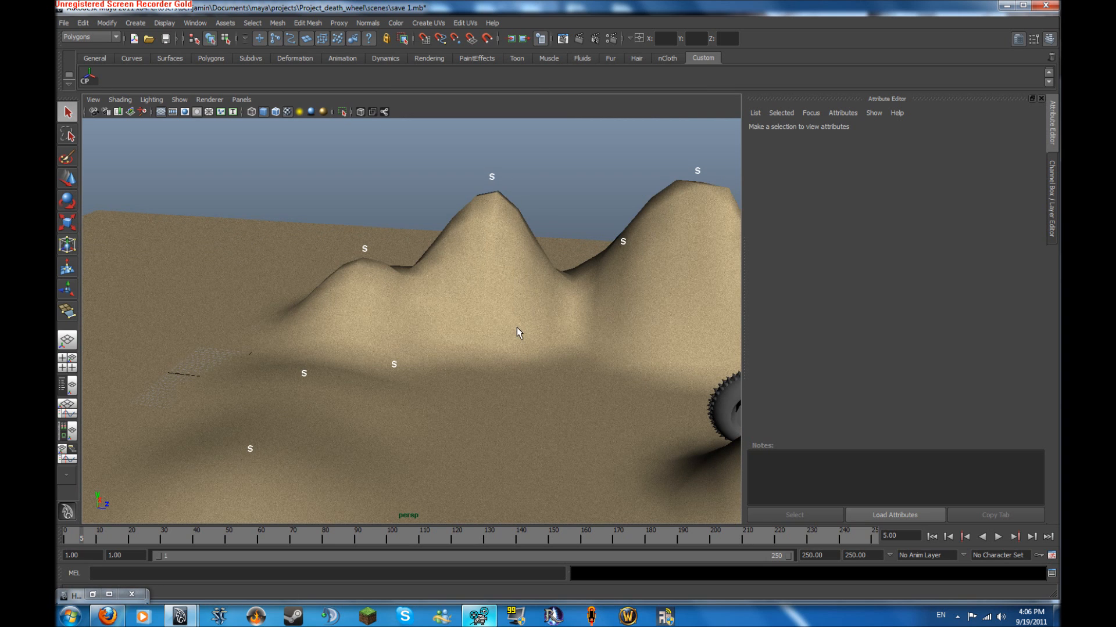